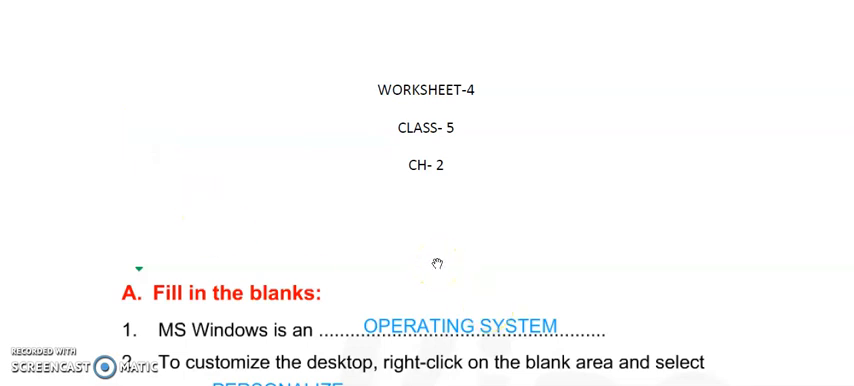
{"action": "scroll", "scroll_direction": "down", "scroll_amount": 3}
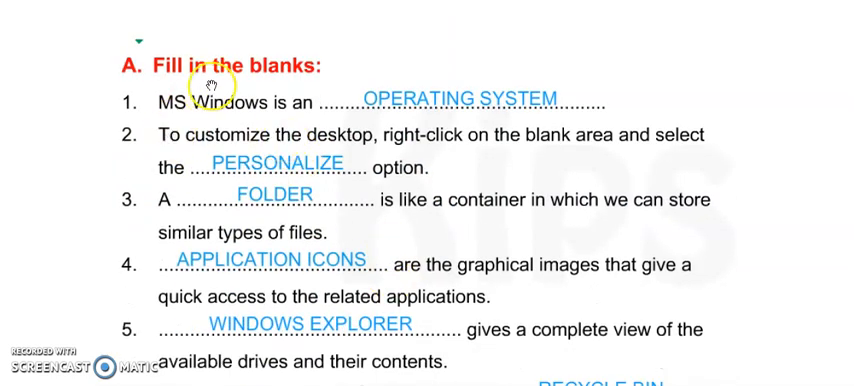
{"action": "scroll", "scroll_direction": "down", "scroll_amount": 3}
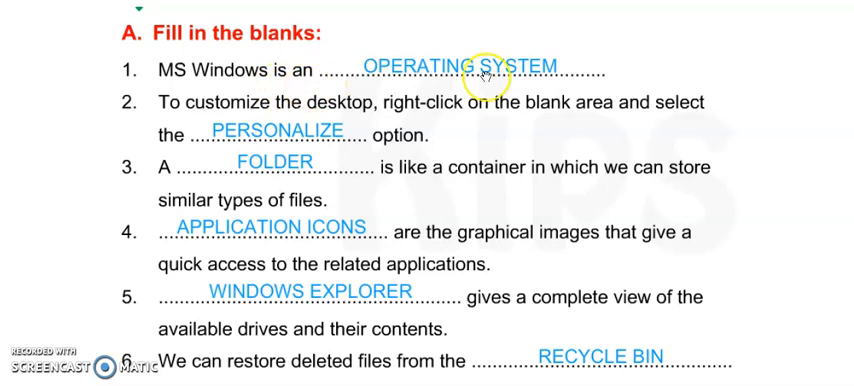
{"action": "mouse_move", "coordinate": [284, 180]}
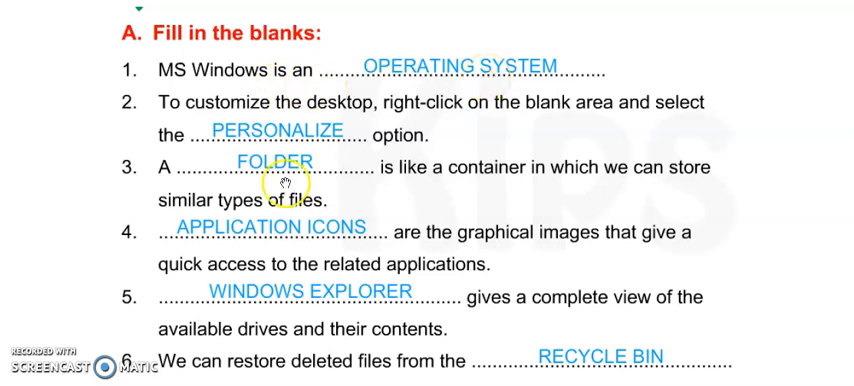
{"action": "mouse_move", "coordinate": [450, 136]}
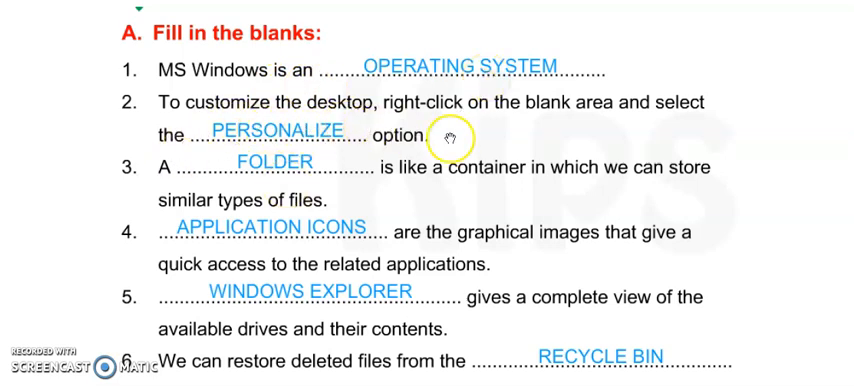
{"action": "mouse_move", "coordinate": [234, 162]}
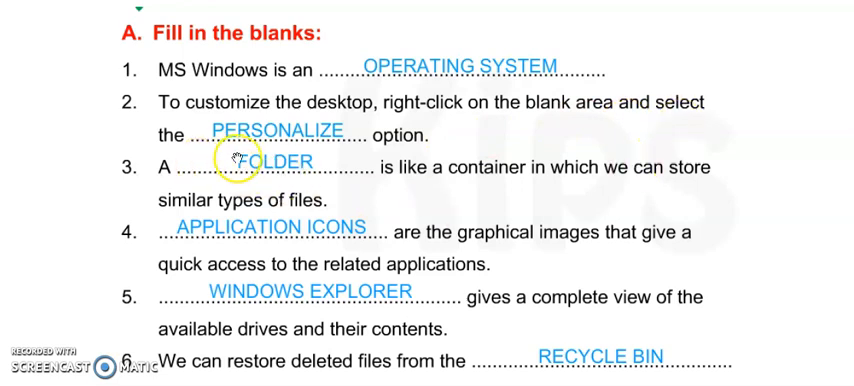
{"action": "mouse_move", "coordinate": [344, 218]}
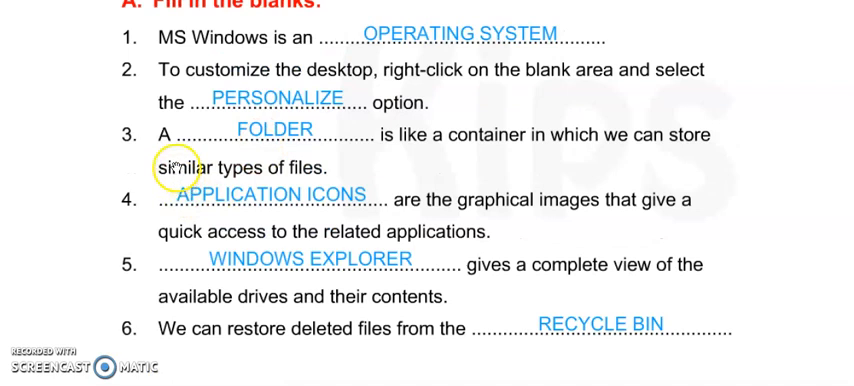
{"action": "mouse_move", "coordinate": [500, 156]}
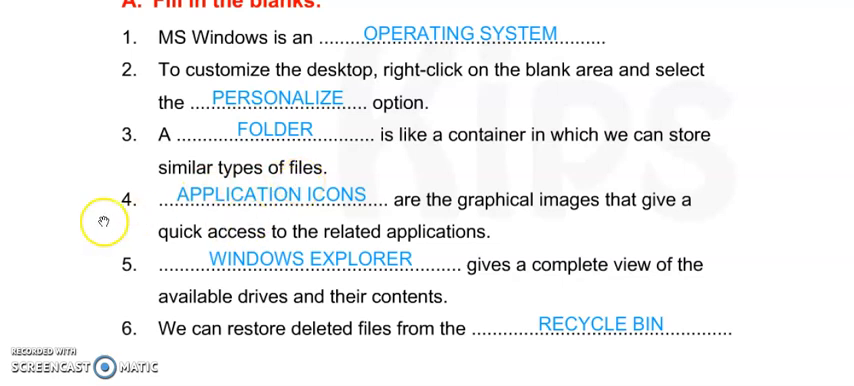
{"action": "mouse_move", "coordinate": [358, 204]}
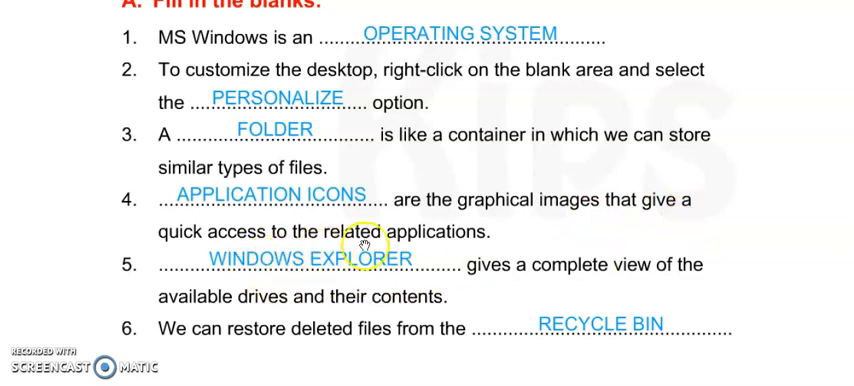
{"action": "scroll", "scroll_direction": "down", "scroll_amount": 3}
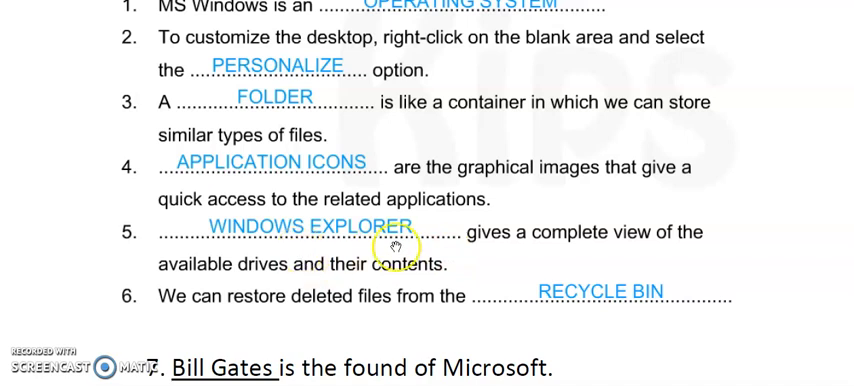
{"action": "mouse_move", "coordinate": [644, 252]}
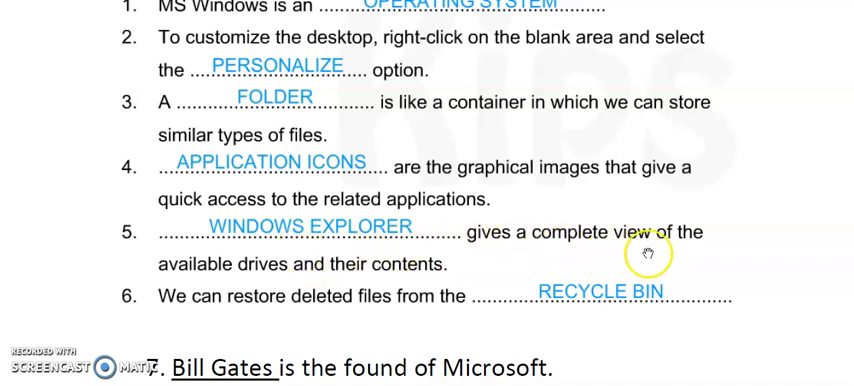
{"action": "mouse_move", "coordinate": [448, 272]}
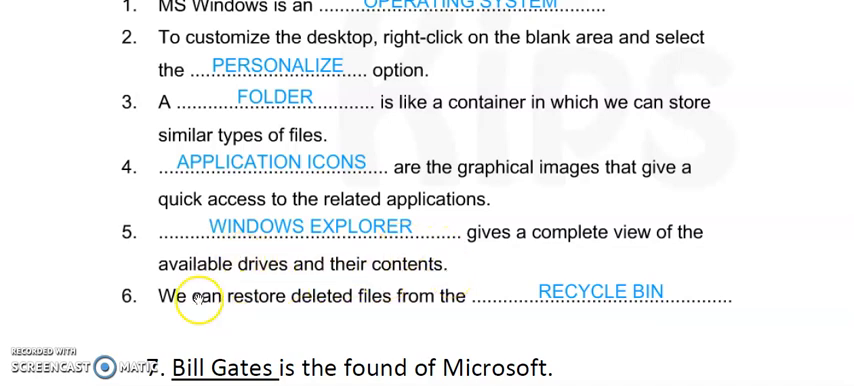
{"action": "scroll", "scroll_direction": "down", "scroll_amount": 3}
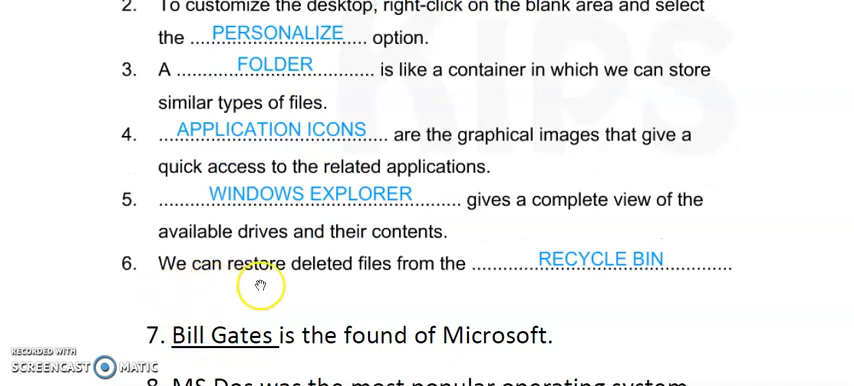
{"action": "mouse_move", "coordinate": [496, 276]}
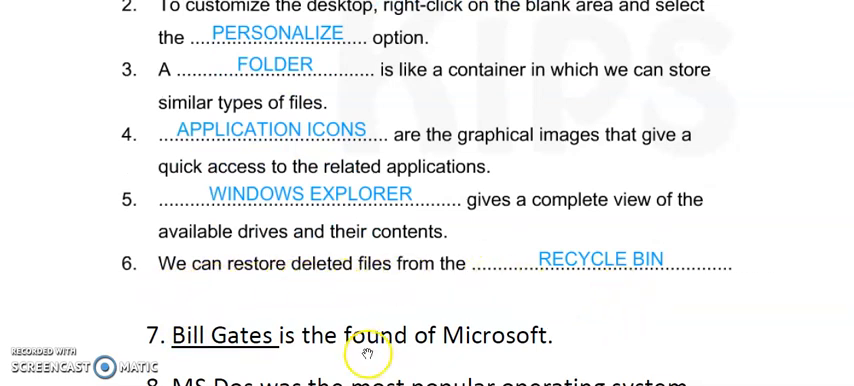
{"action": "scroll", "scroll_direction": "down", "scroll_amount": 3}
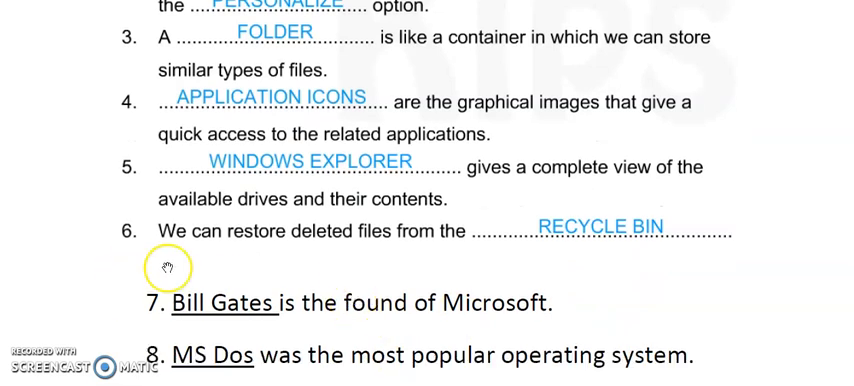
{"action": "scroll", "scroll_direction": "down", "scroll_amount": 3}
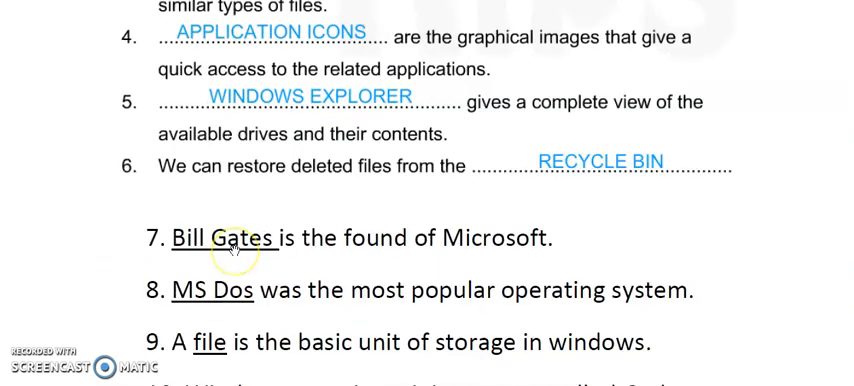
{"action": "scroll", "scroll_direction": "down", "scroll_amount": 3}
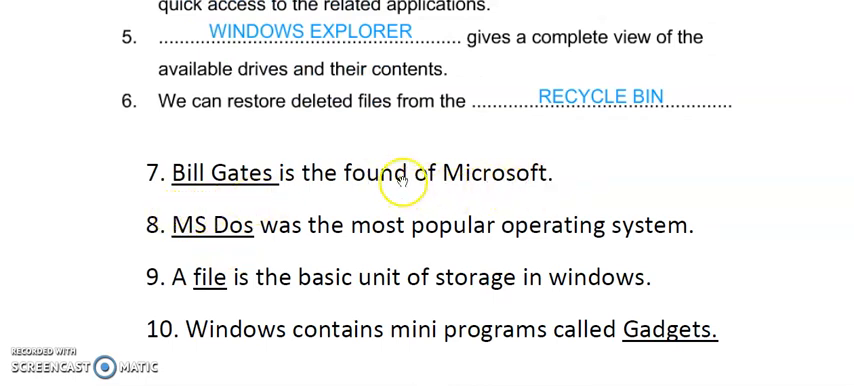
{"action": "mouse_move", "coordinate": [198, 192]}
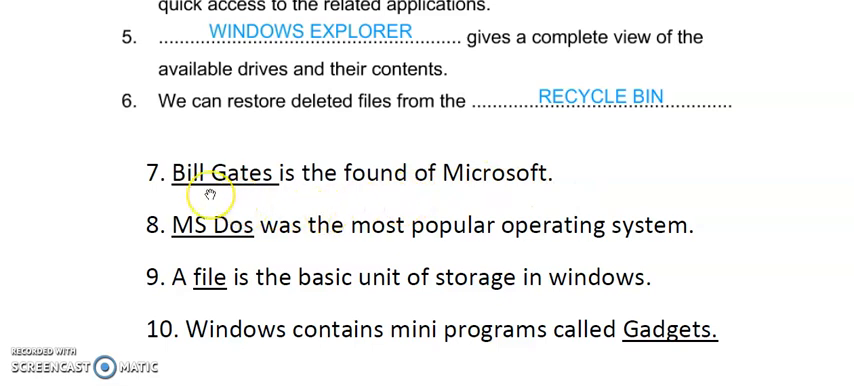
{"action": "mouse_move", "coordinate": [318, 222]}
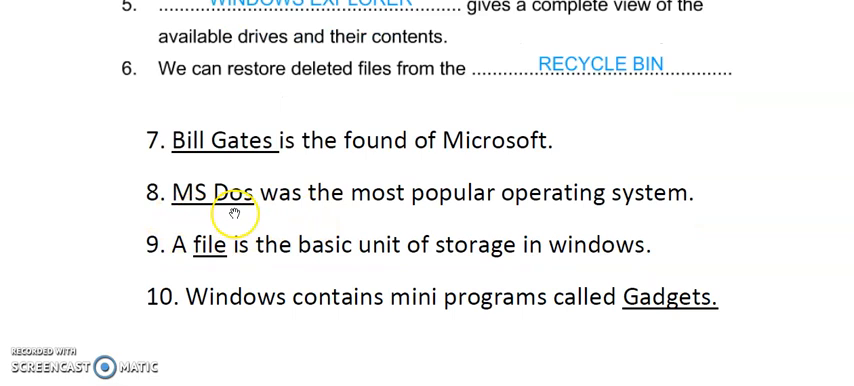
{"action": "mouse_move", "coordinate": [706, 210]}
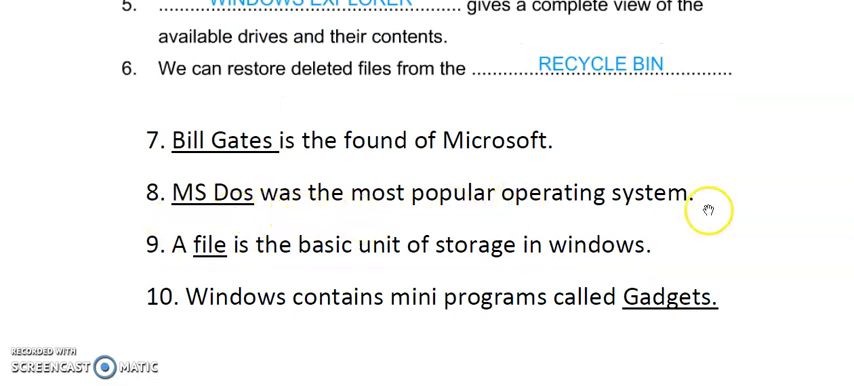
{"action": "mouse_move", "coordinate": [250, 284]}
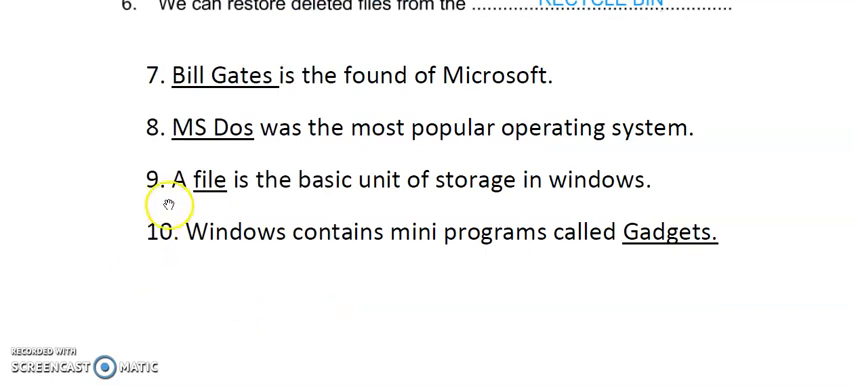
{"action": "mouse_move", "coordinate": [440, 206]}
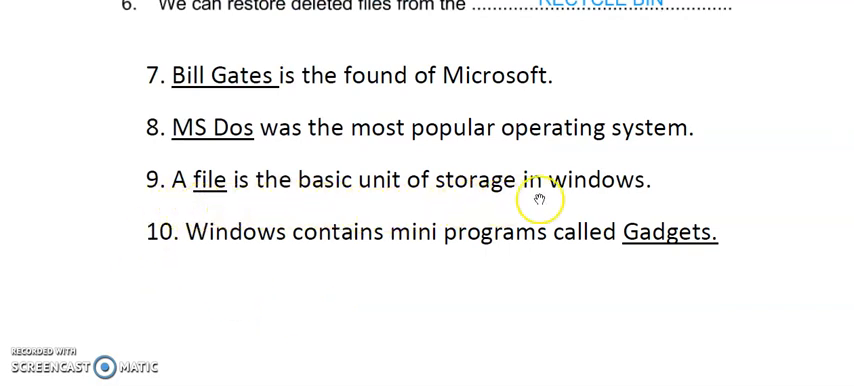
{"action": "mouse_move", "coordinate": [228, 270]}
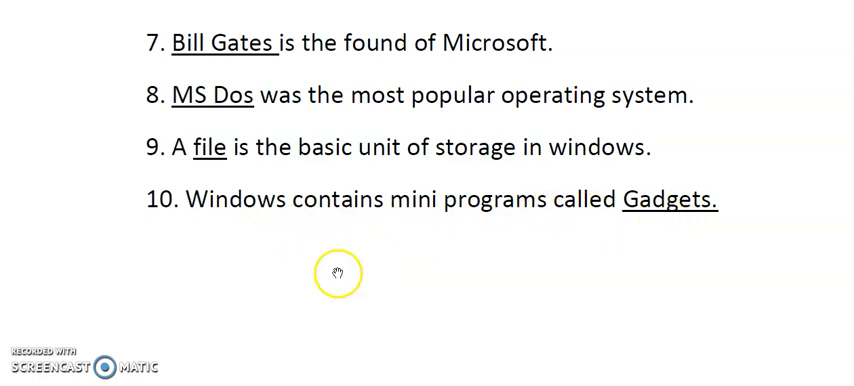
{"action": "scroll", "scroll_direction": "down", "scroll_amount": 3}
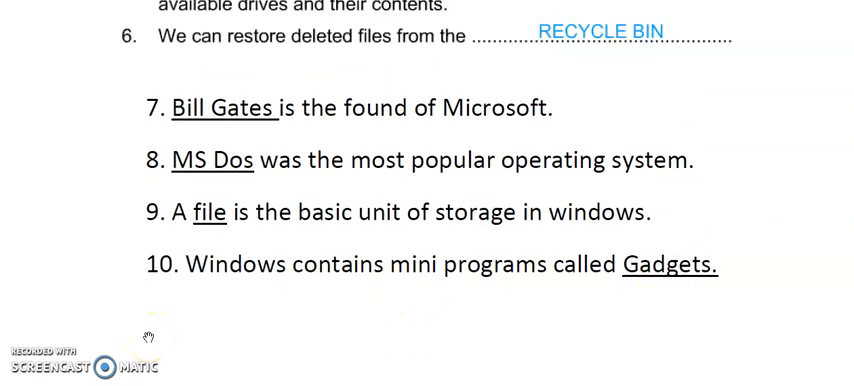
{"action": "scroll", "scroll_direction": "down", "scroll_amount": 3}
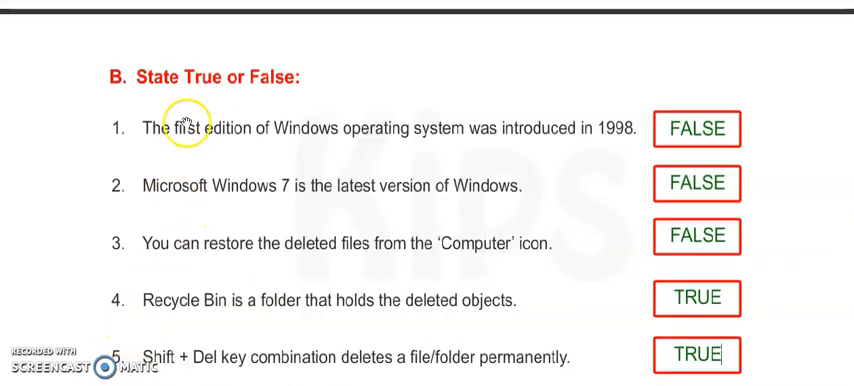
{"action": "mouse_move", "coordinate": [616, 140]}
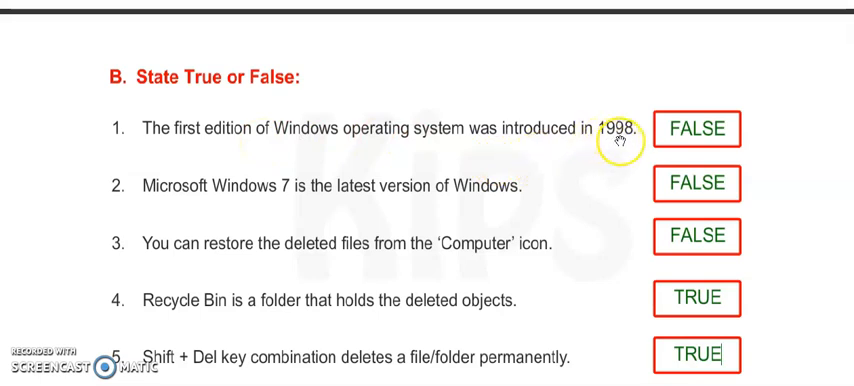
{"action": "mouse_move", "coordinate": [670, 136]}
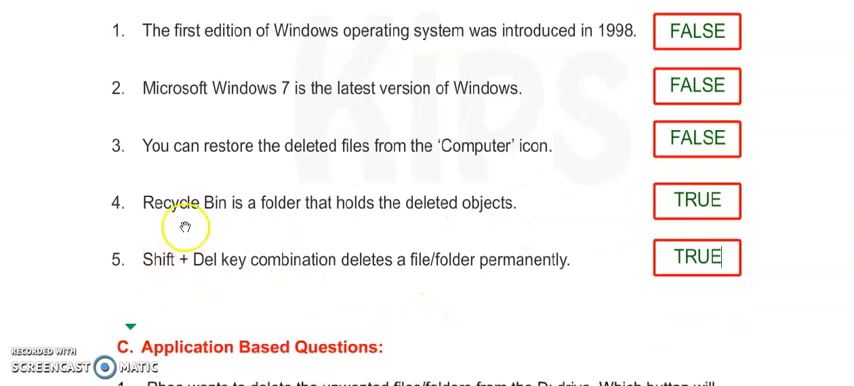
{"action": "mouse_move", "coordinate": [452, 218]}
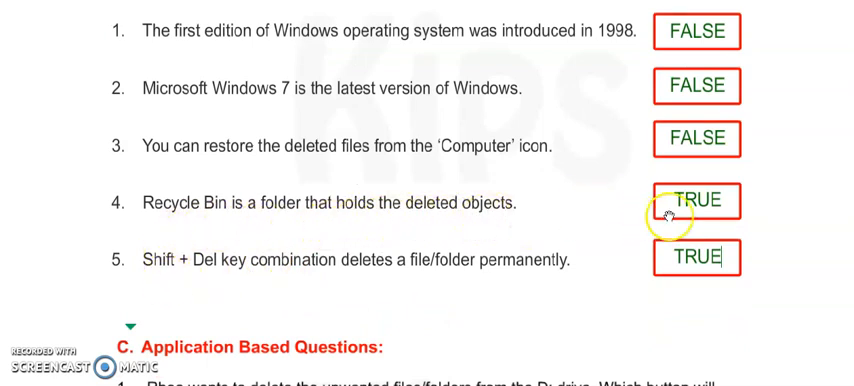
{"action": "scroll", "scroll_direction": "down", "scroll_amount": 3}
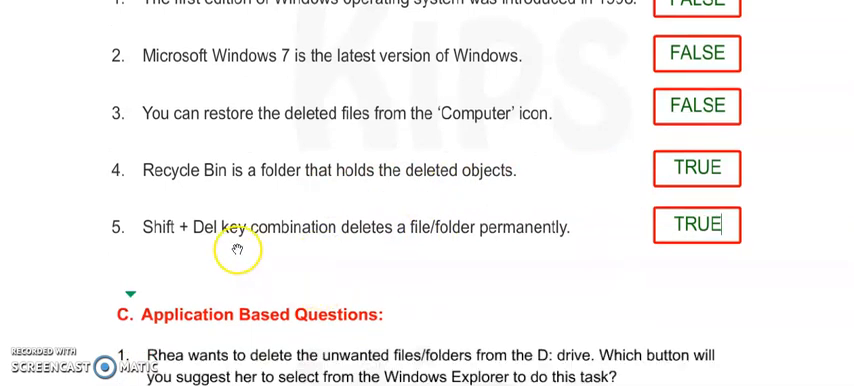
{"action": "mouse_move", "coordinate": [372, 244]}
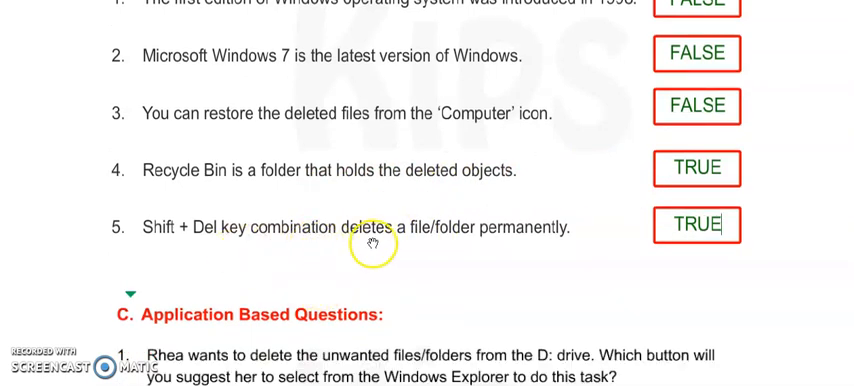
{"action": "mouse_move", "coordinate": [444, 244]}
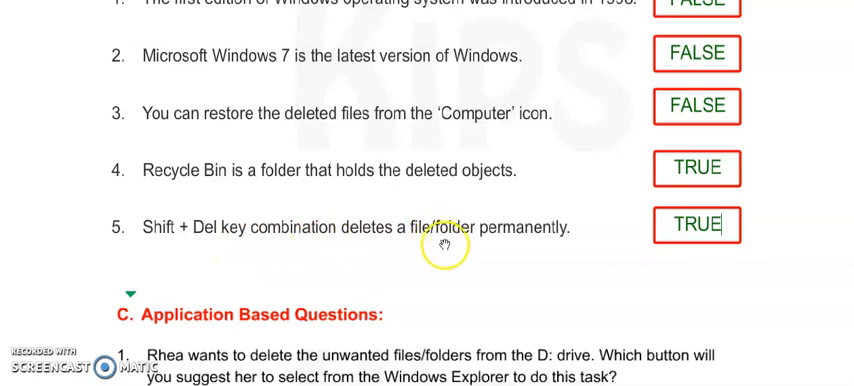
{"action": "mouse_move", "coordinate": [656, 236]}
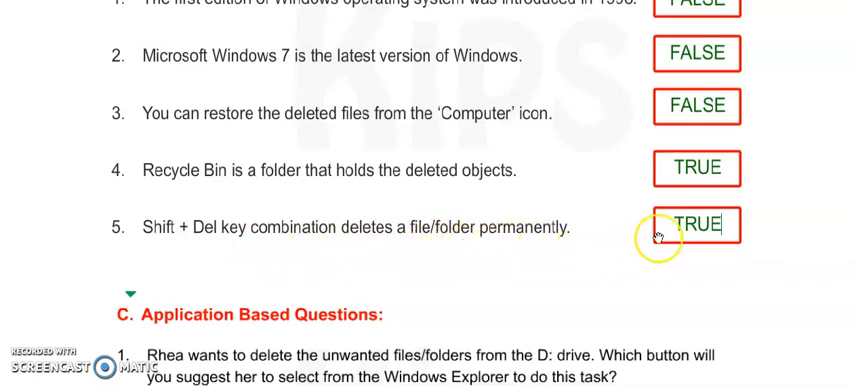
{"action": "scroll", "scroll_direction": "down", "scroll_amount": 3}
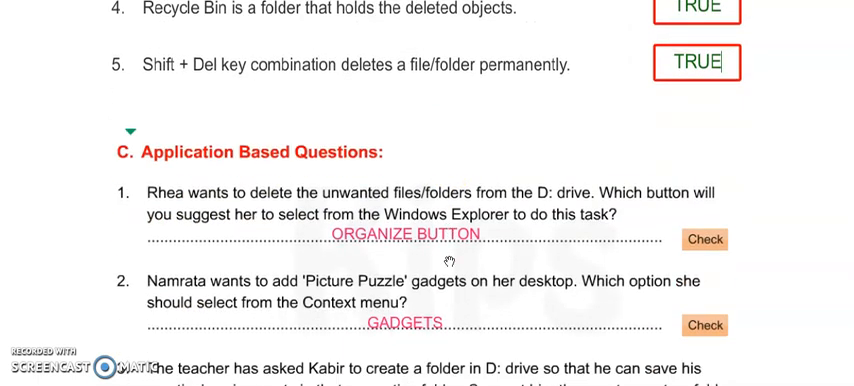
{"action": "scroll", "scroll_direction": "down", "scroll_amount": 3}
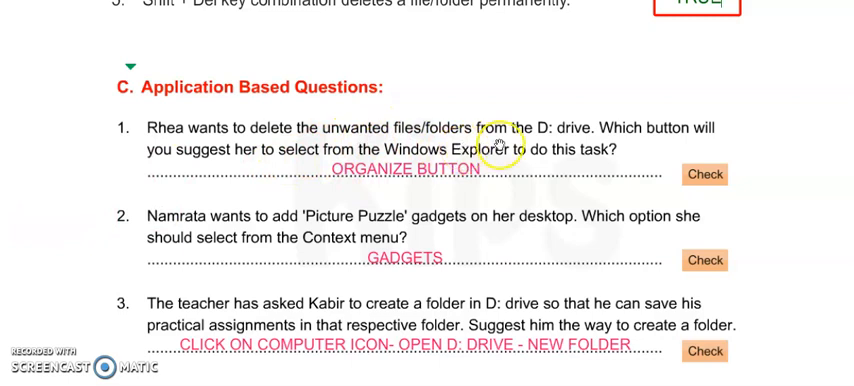
{"action": "mouse_move", "coordinate": [628, 136]}
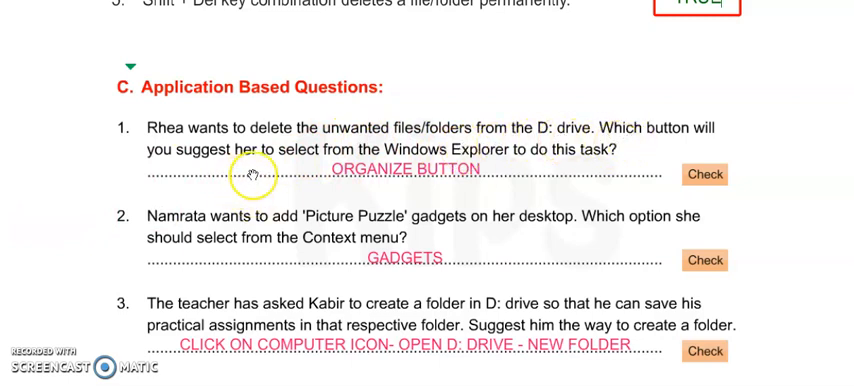
{"action": "mouse_move", "coordinate": [480, 164]}
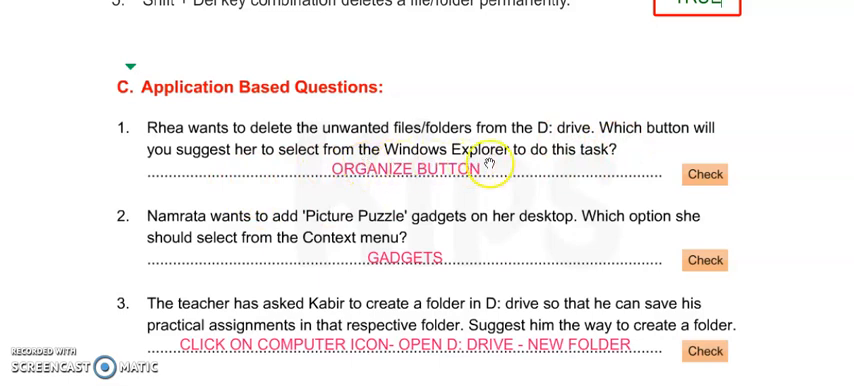
{"action": "mouse_move", "coordinate": [470, 196]}
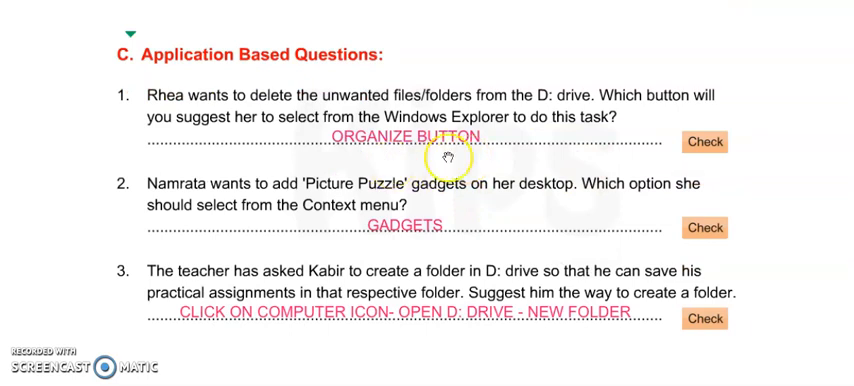
{"action": "scroll", "scroll_direction": "down", "scroll_amount": 3}
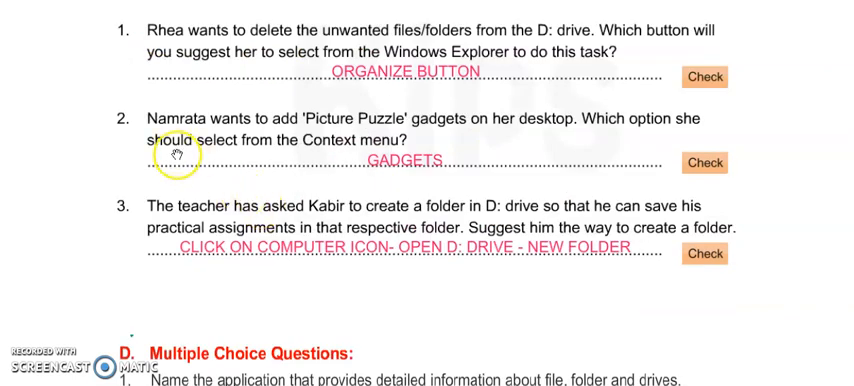
{"action": "mouse_move", "coordinate": [400, 140]}
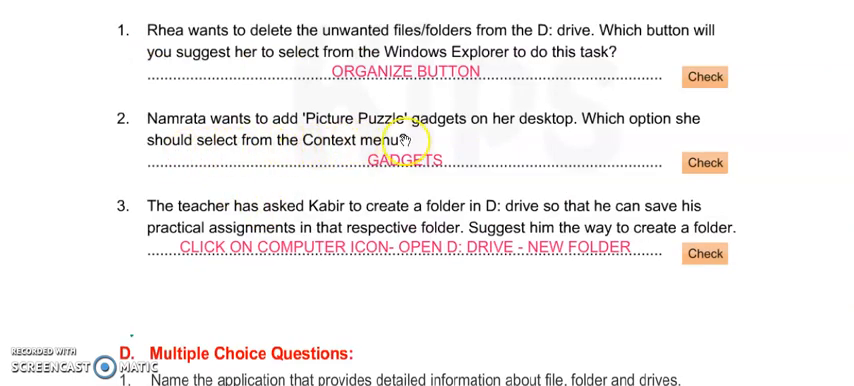
{"action": "mouse_move", "coordinate": [572, 116]}
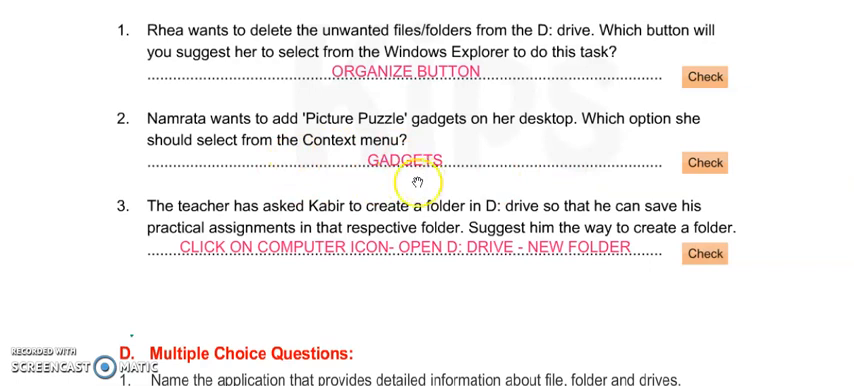
{"action": "scroll", "scroll_direction": "down", "scroll_amount": 3}
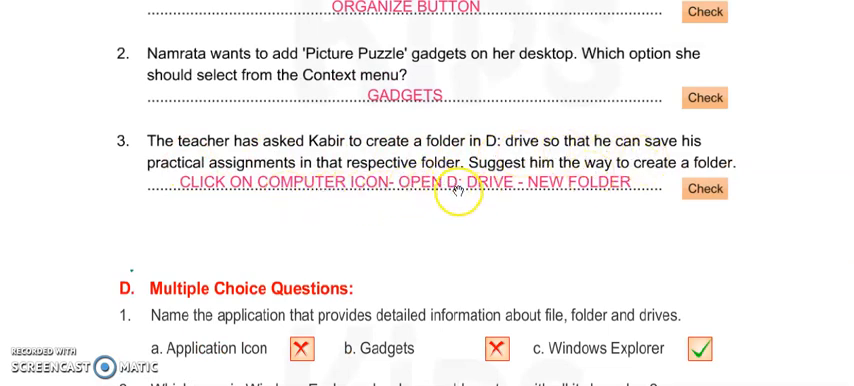
{"action": "mouse_move", "coordinate": [596, 184]}
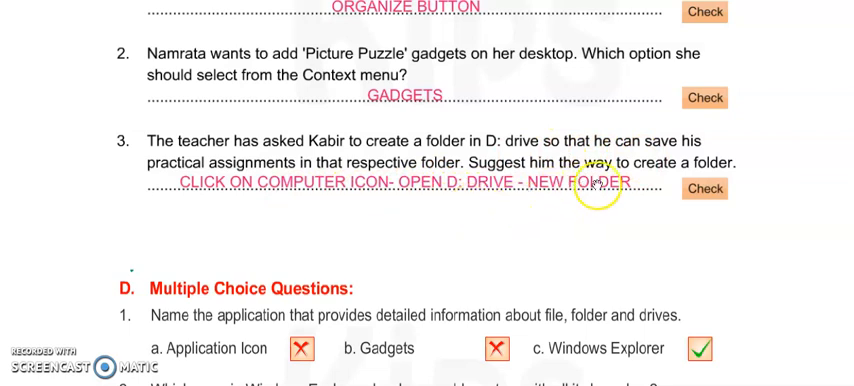
{"action": "mouse_move", "coordinate": [204, 220]}
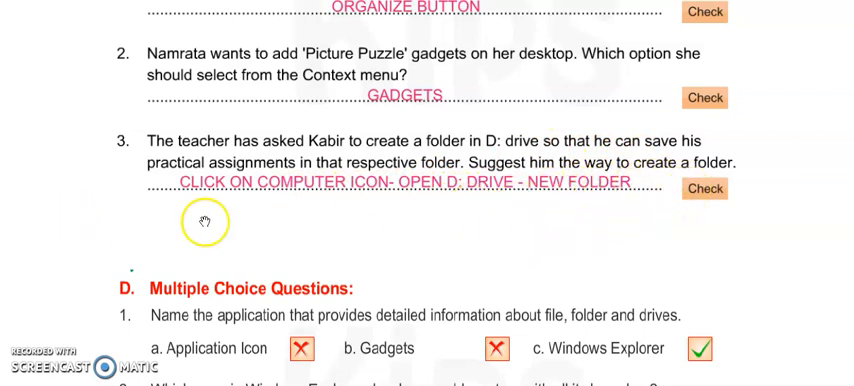
{"action": "mouse_move", "coordinate": [196, 196]}
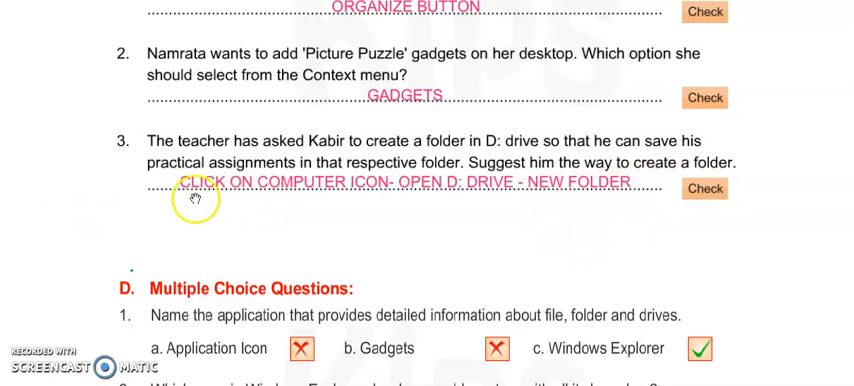
{"action": "mouse_move", "coordinate": [284, 192]}
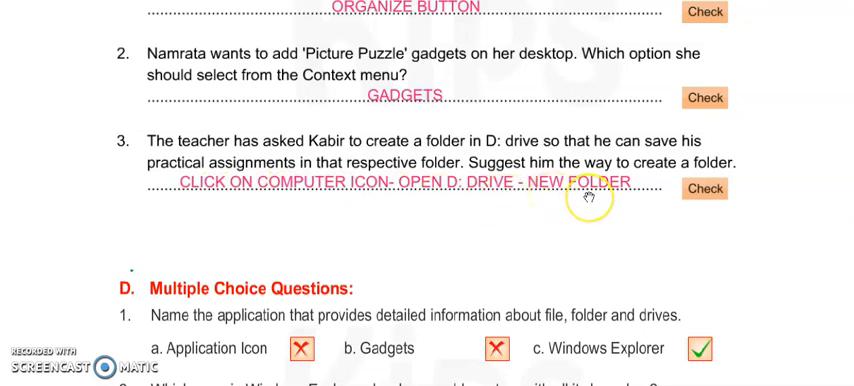
{"action": "mouse_move", "coordinate": [508, 208]}
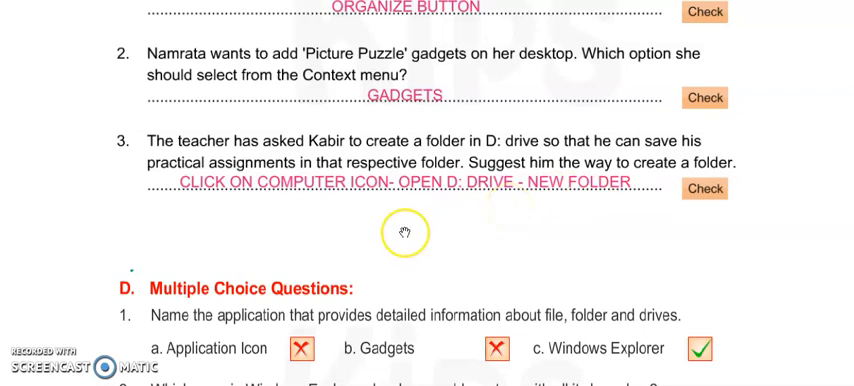
{"action": "mouse_move", "coordinate": [404, 232]}
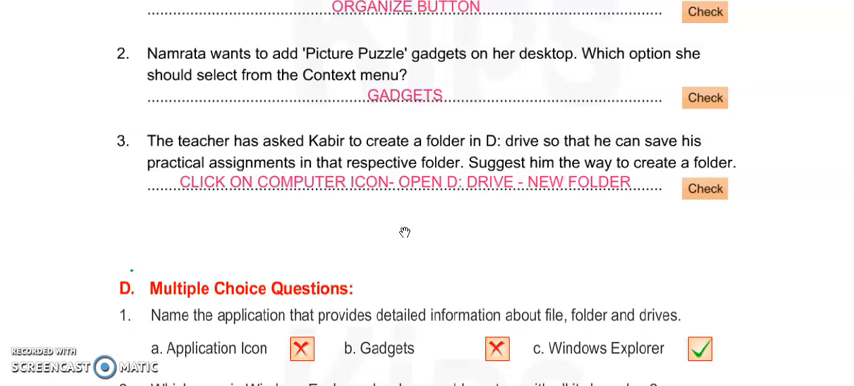
{"action": "scroll", "scroll_direction": "down", "scroll_amount": 3}
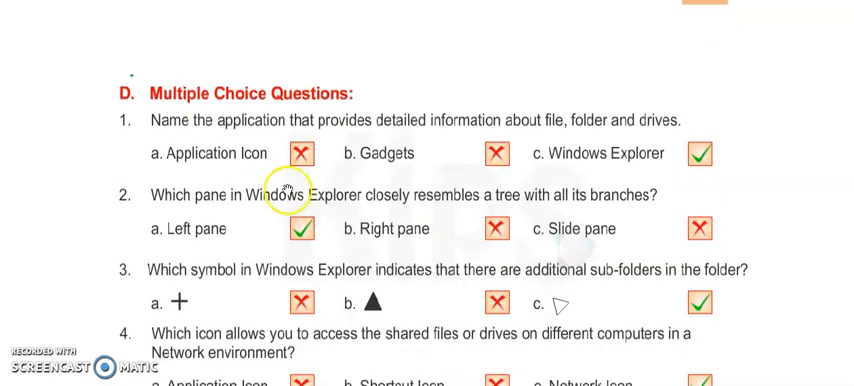
{"action": "scroll", "scroll_direction": "down", "scroll_amount": 3}
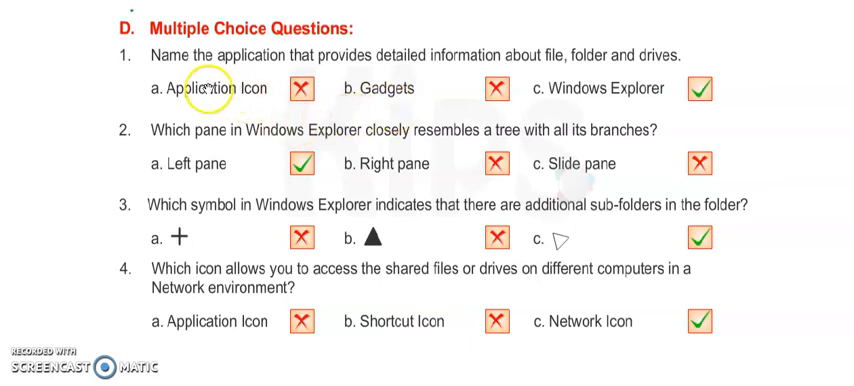
{"action": "mouse_move", "coordinate": [420, 78]}
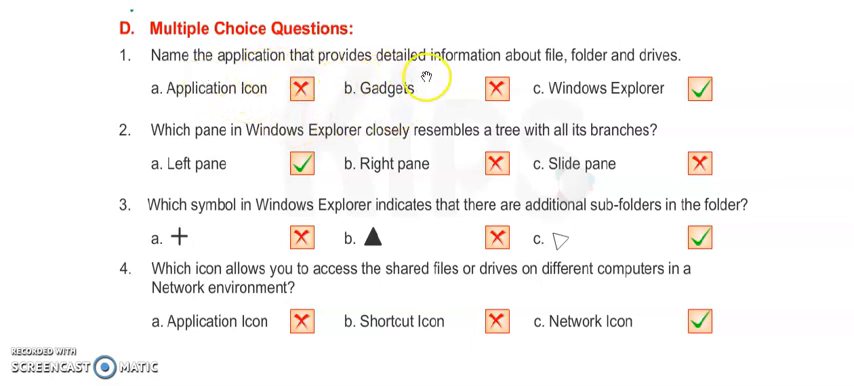
{"action": "mouse_move", "coordinate": [670, 72]}
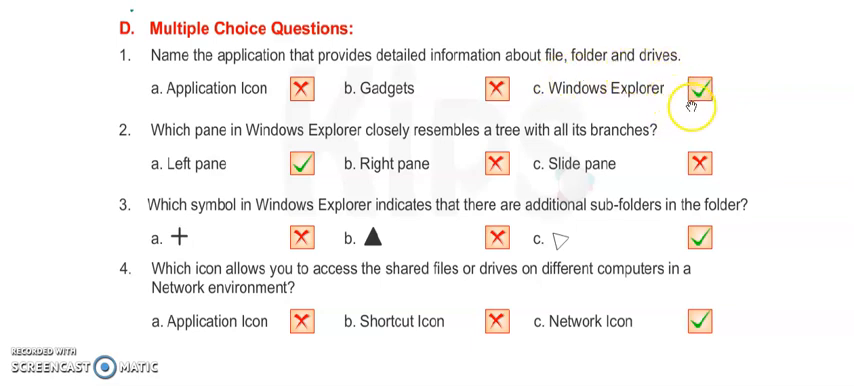
{"action": "mouse_move", "coordinate": [376, 150]}
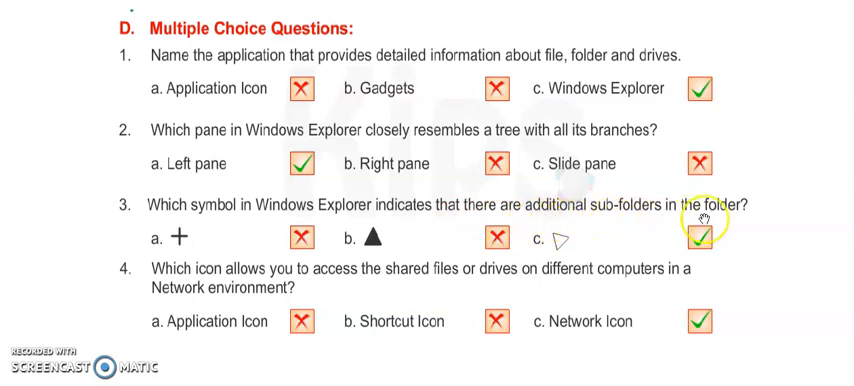
{"action": "mouse_move", "coordinate": [710, 250]}
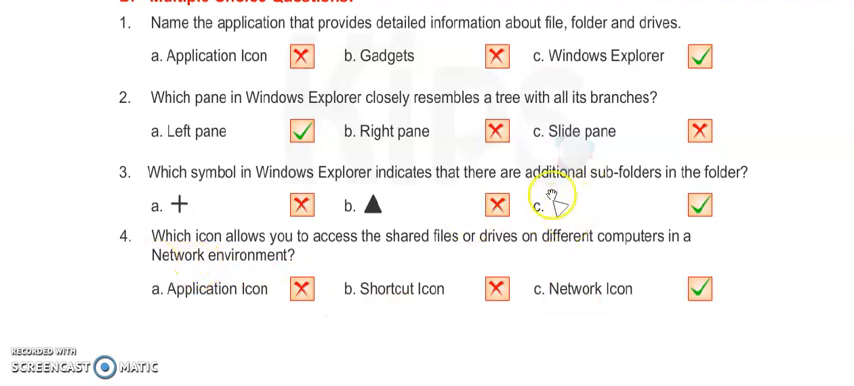
{"action": "mouse_move", "coordinate": [248, 272]}
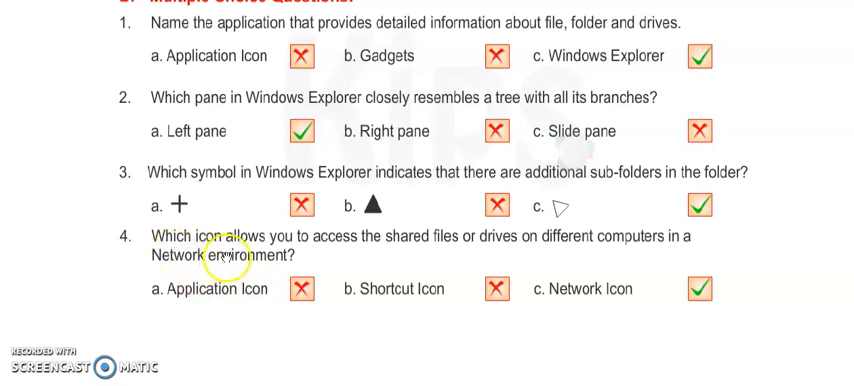
{"action": "mouse_move", "coordinate": [490, 258]}
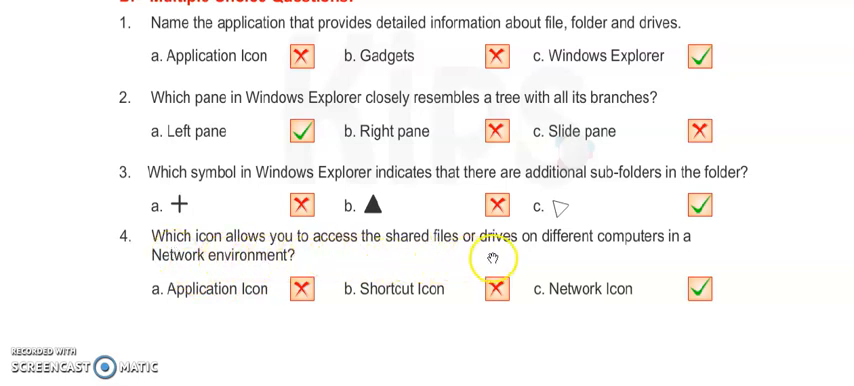
{"action": "mouse_move", "coordinate": [534, 288]}
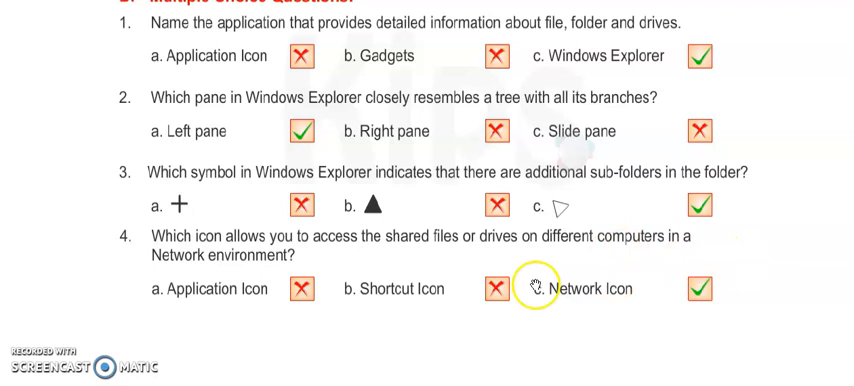
{"action": "mouse_move", "coordinate": [588, 312]}
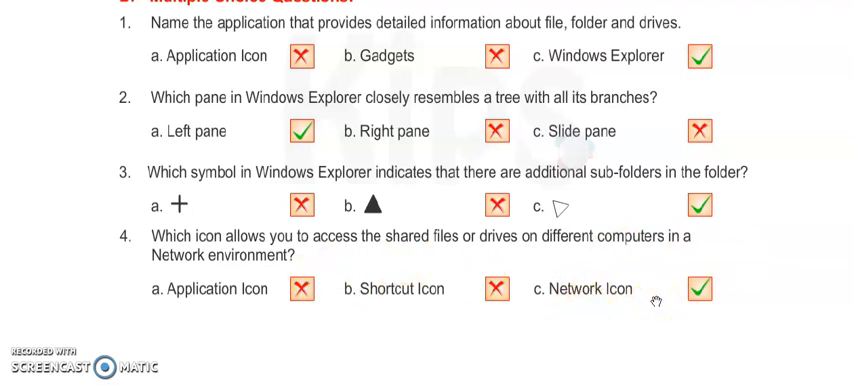
{"action": "scroll", "scroll_direction": "down", "scroll_amount": 3}
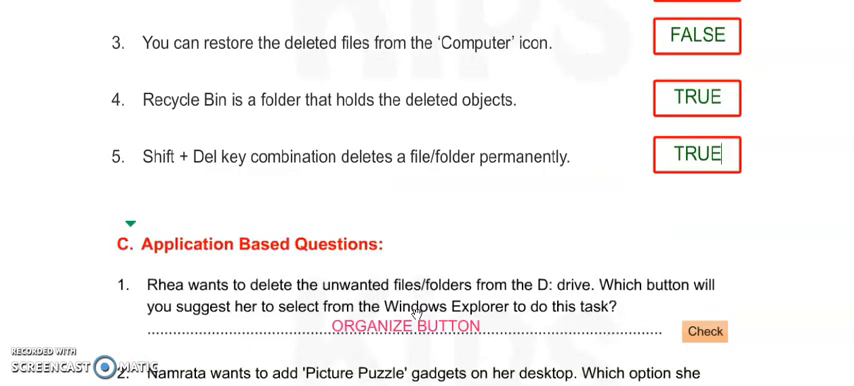
{"action": "scroll", "scroll_direction": "down", "scroll_amount": 3}
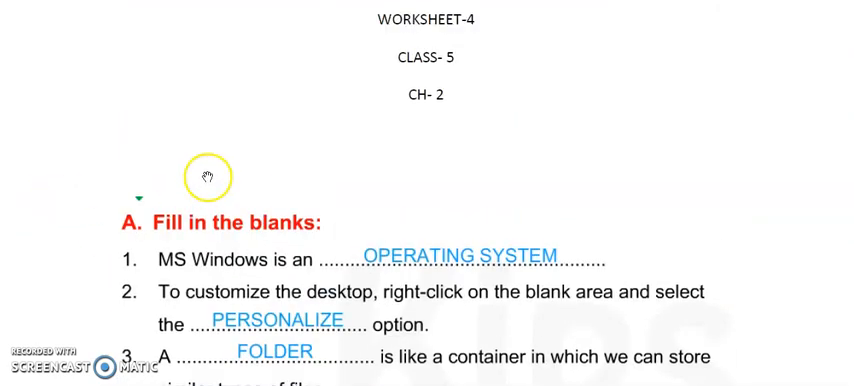
{"action": "mouse_move", "coordinate": [210, 190]}
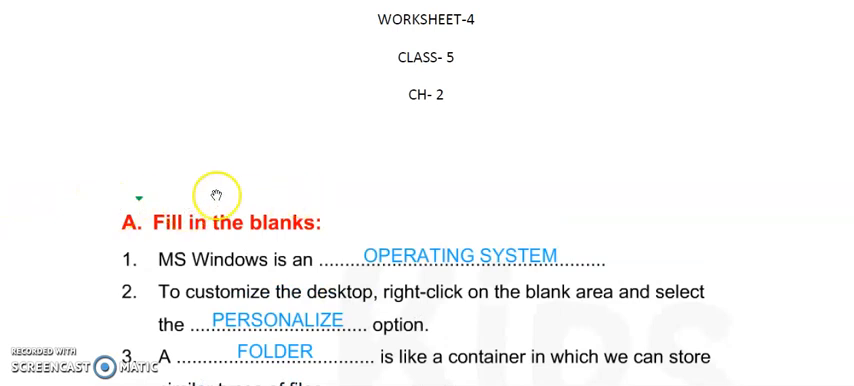